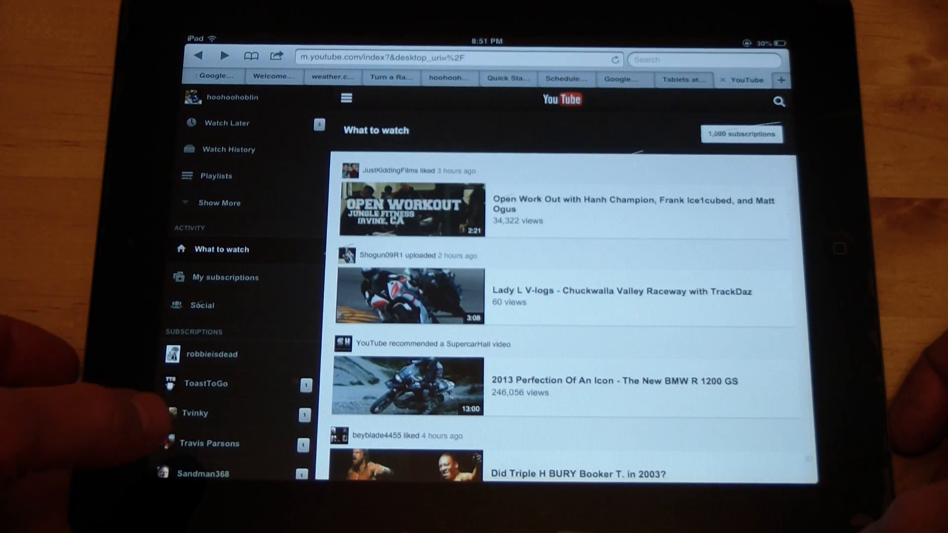
Step: Scroll the mobile side menu to the bottom and switch YouTube to Desktop
scroll(down, 3)
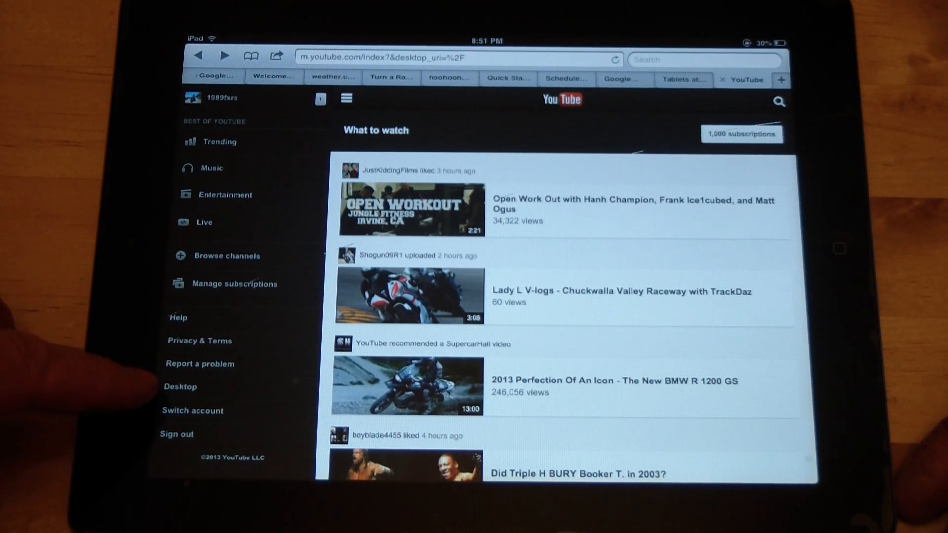
click(179, 387)
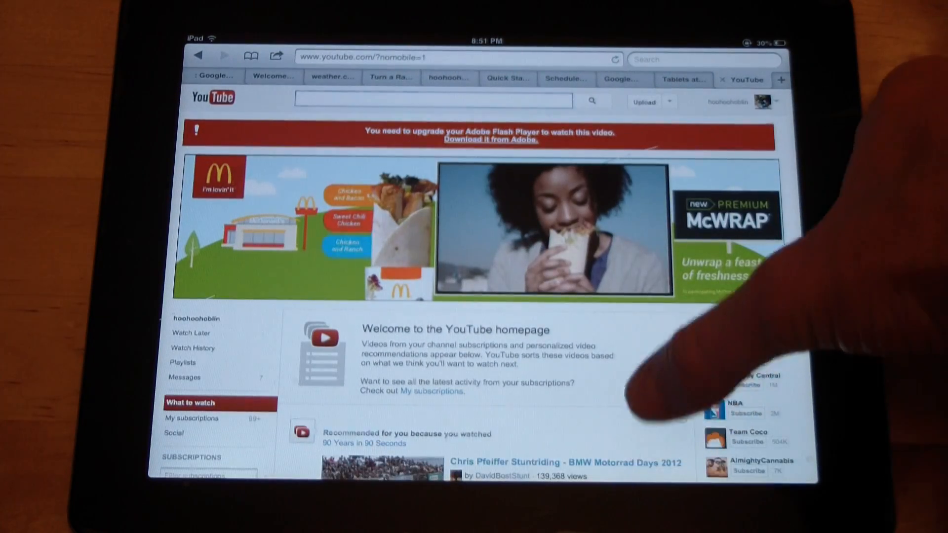
Step: Open Inbox from the account name dropdown at top right
scroll(down, 3)
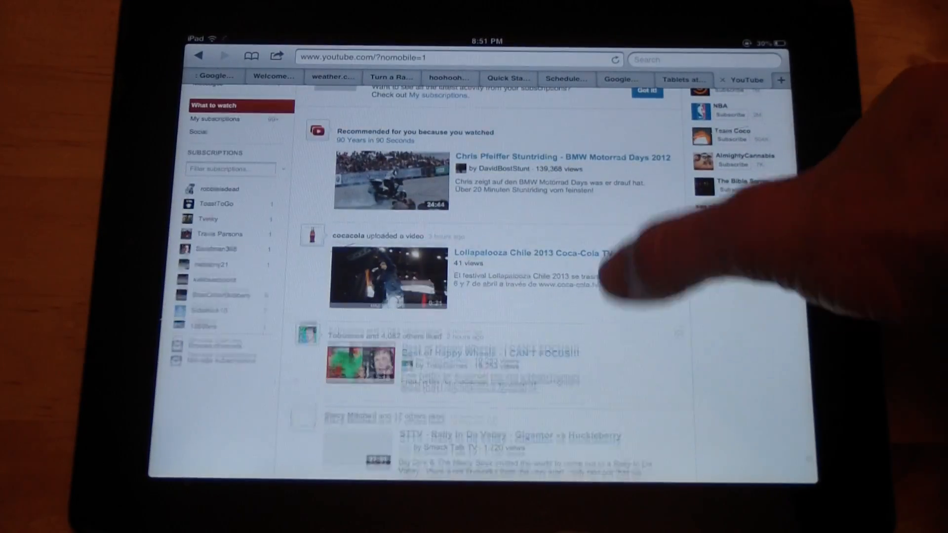
scroll(up, 3)
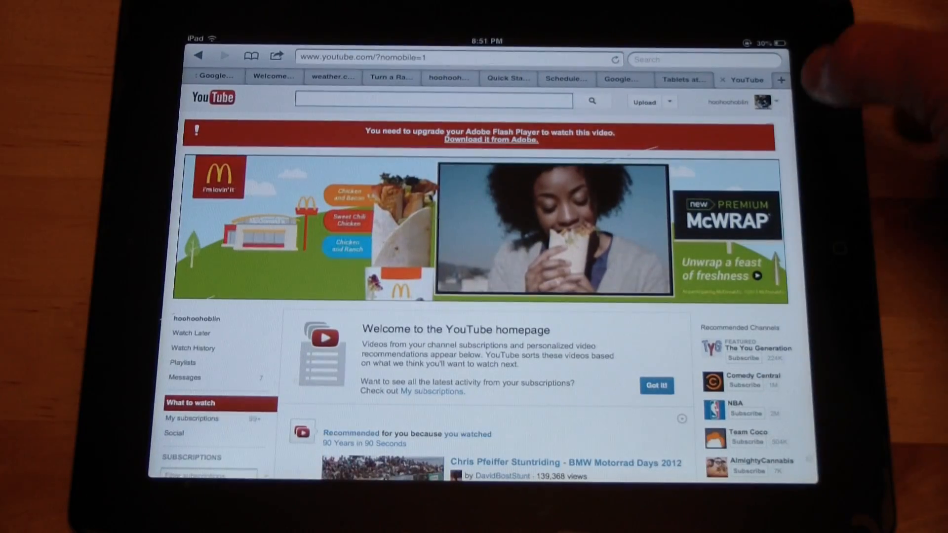
click(763, 102)
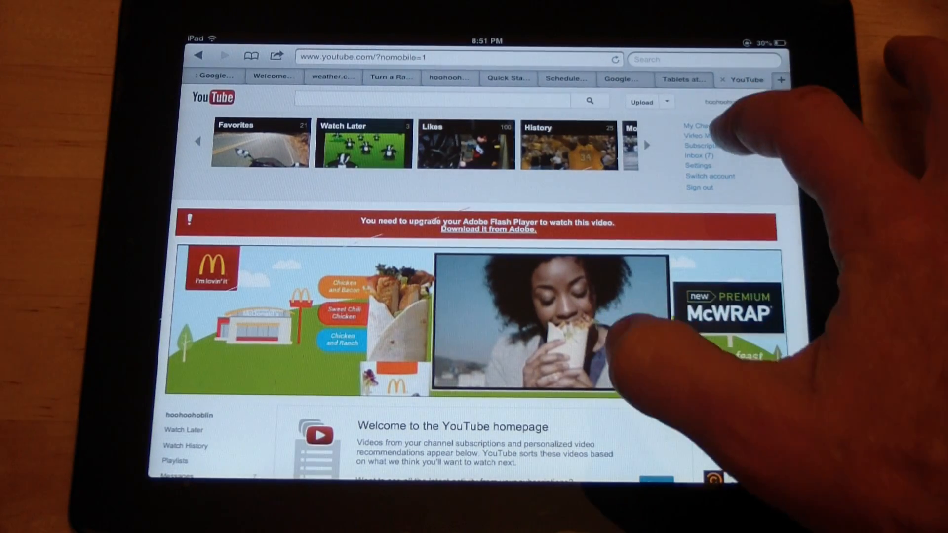
click(696, 155)
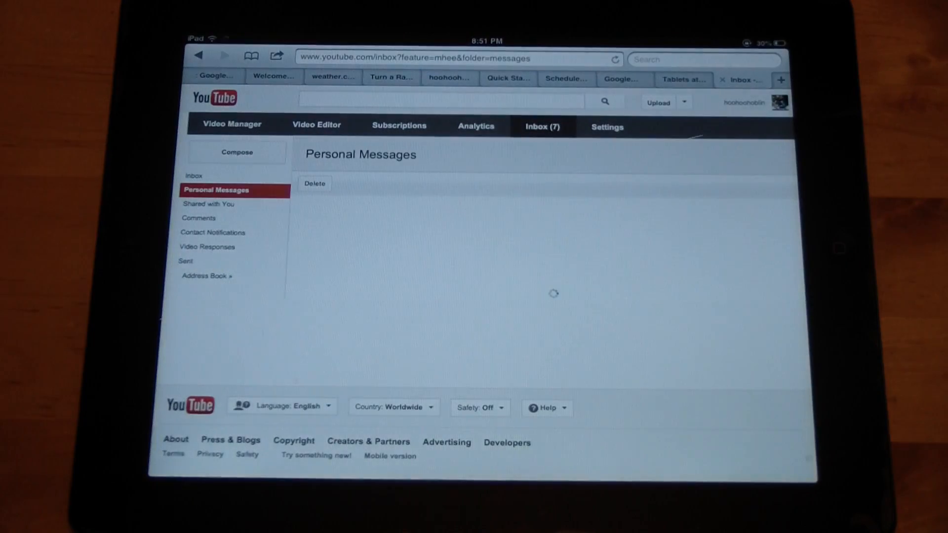
click(199, 217)
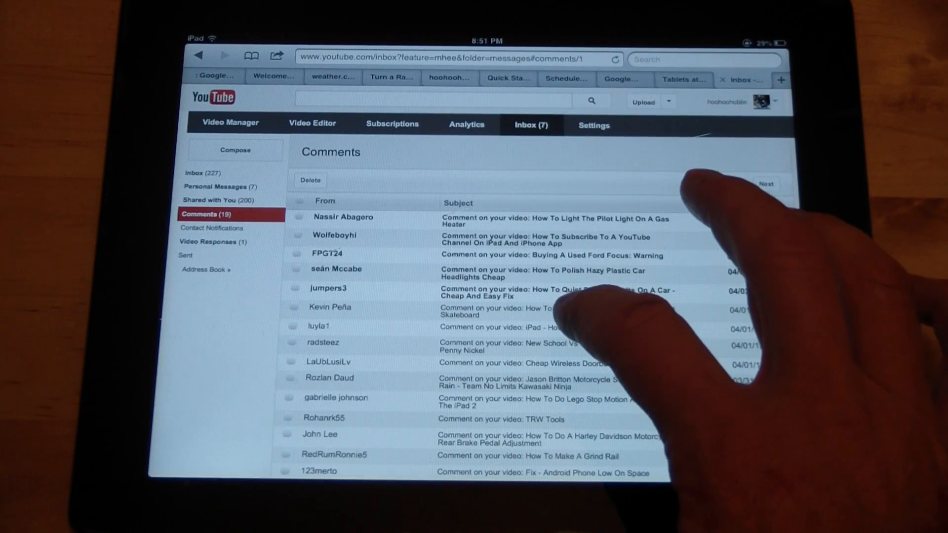
click(544, 311)
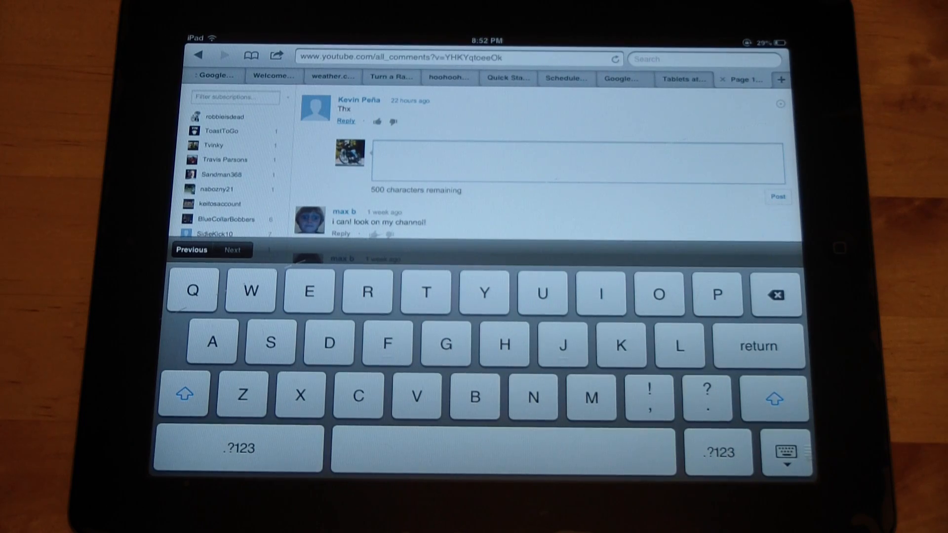
Step: Return to the inbox and open Video Manager's Uploads list
click(785, 452)
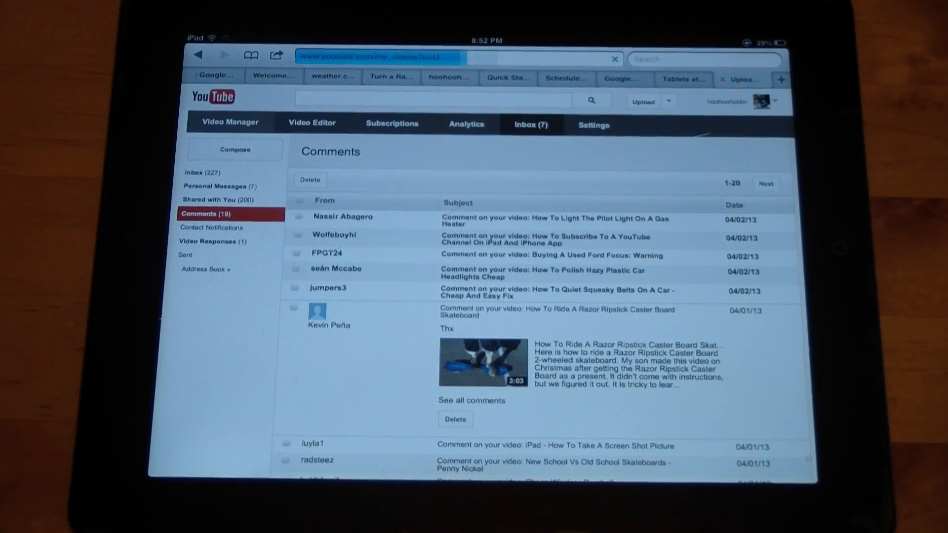
click(229, 122)
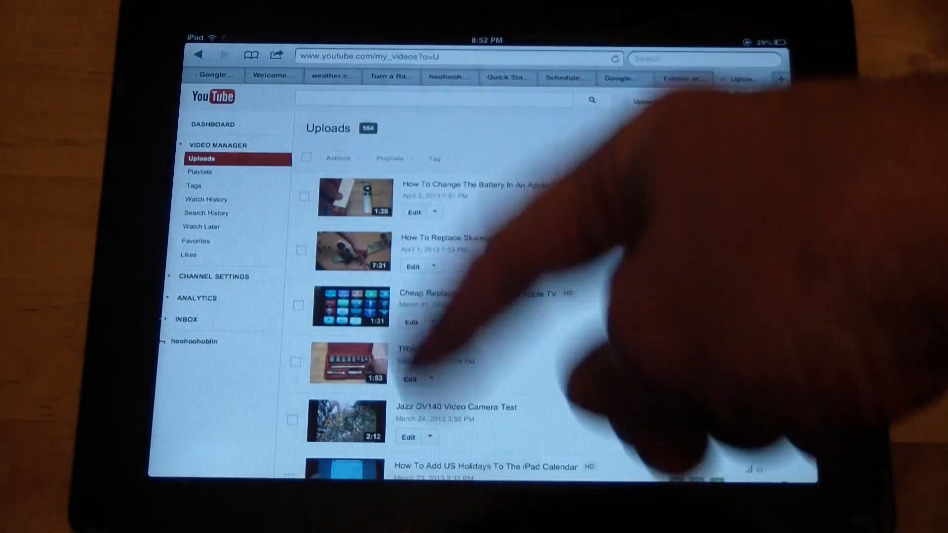